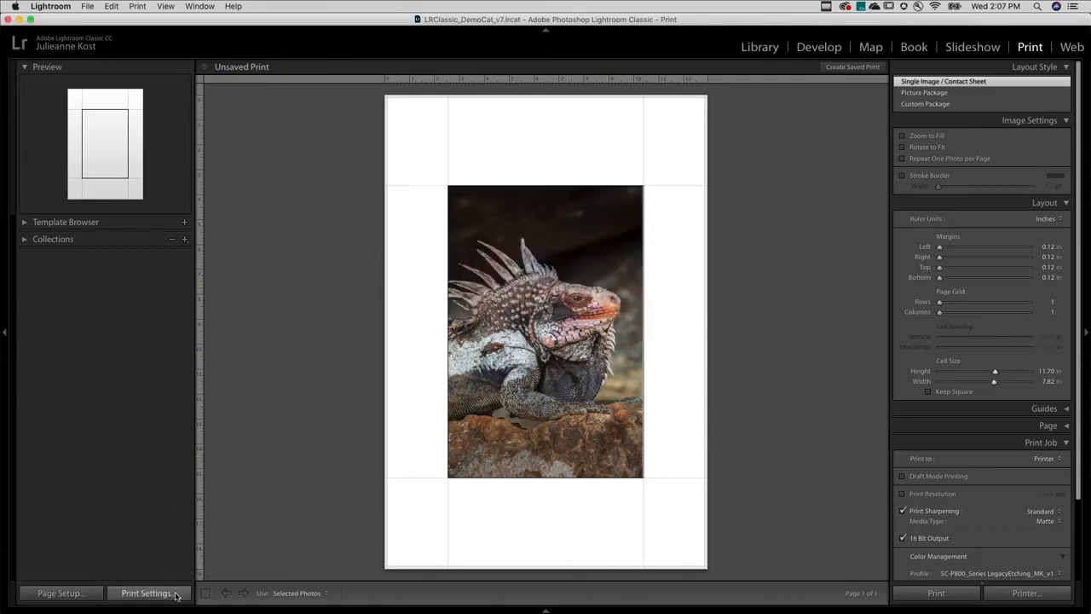
Open Print Settings to show Front Fine Art paper, Legacy Etching media and SuperFine 1440 dpi
{"action": "left_click", "coordinate": [147, 592]}
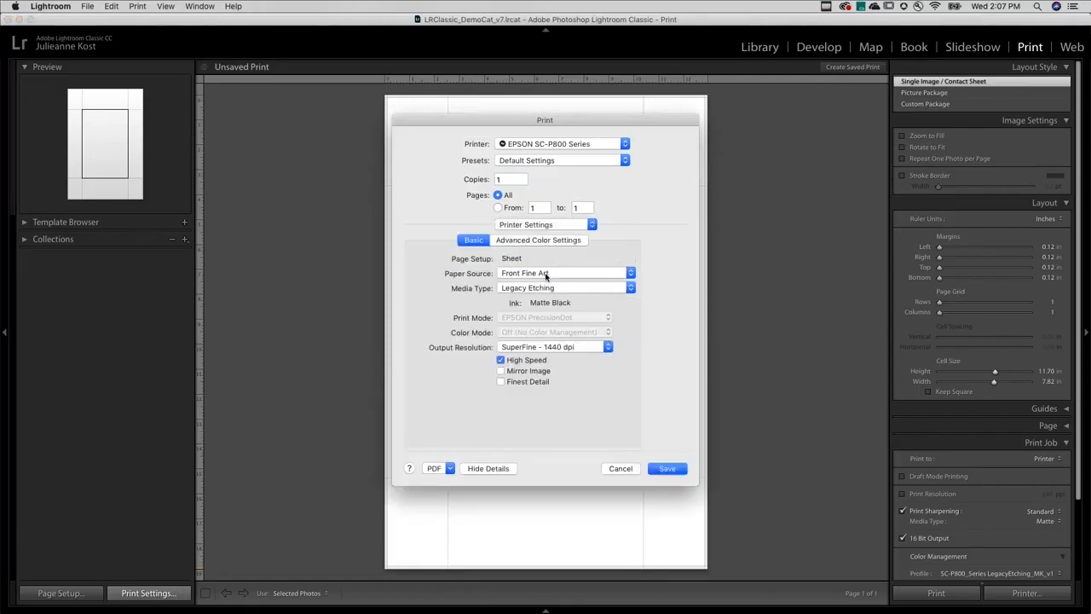
{"action": "mouse_move", "coordinate": [584, 352]}
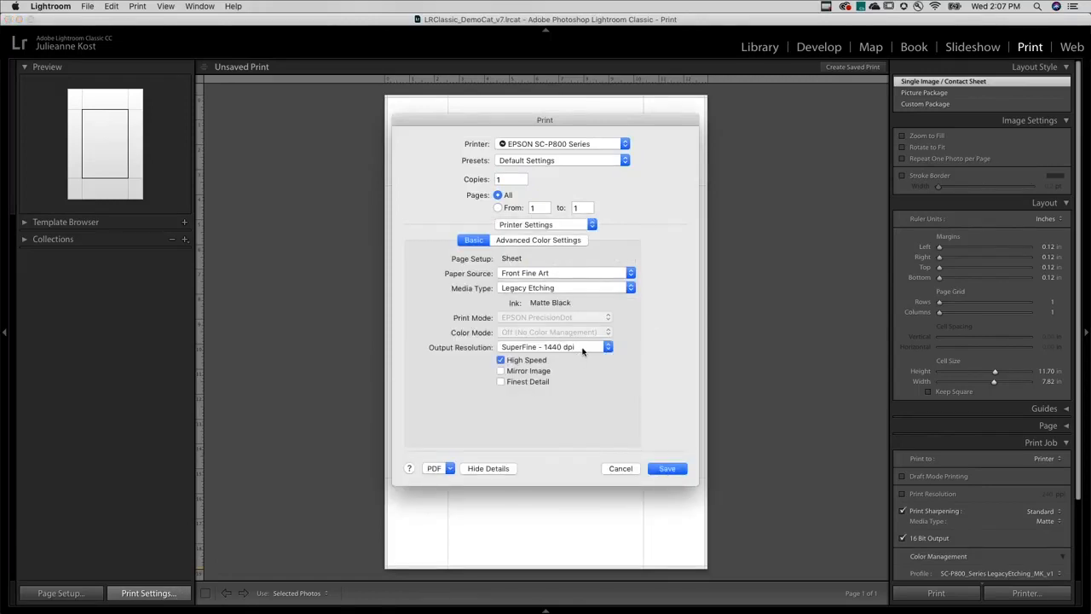